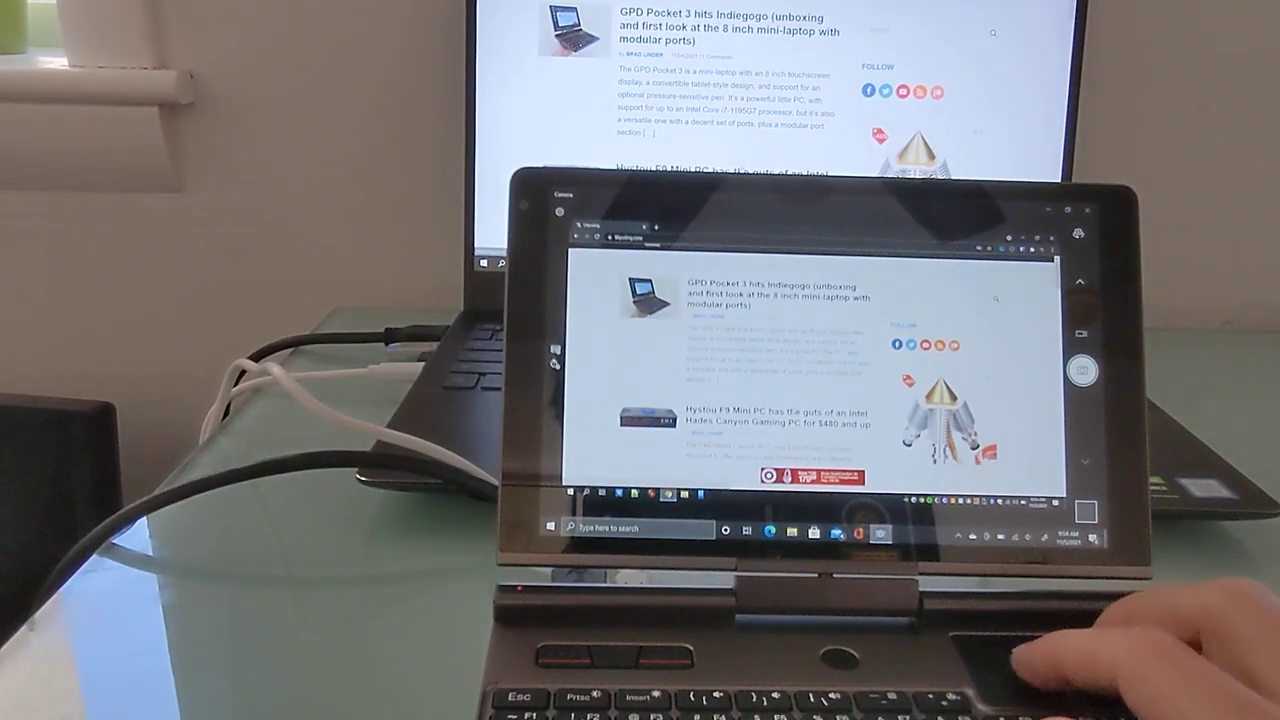
scroll(down, 3)
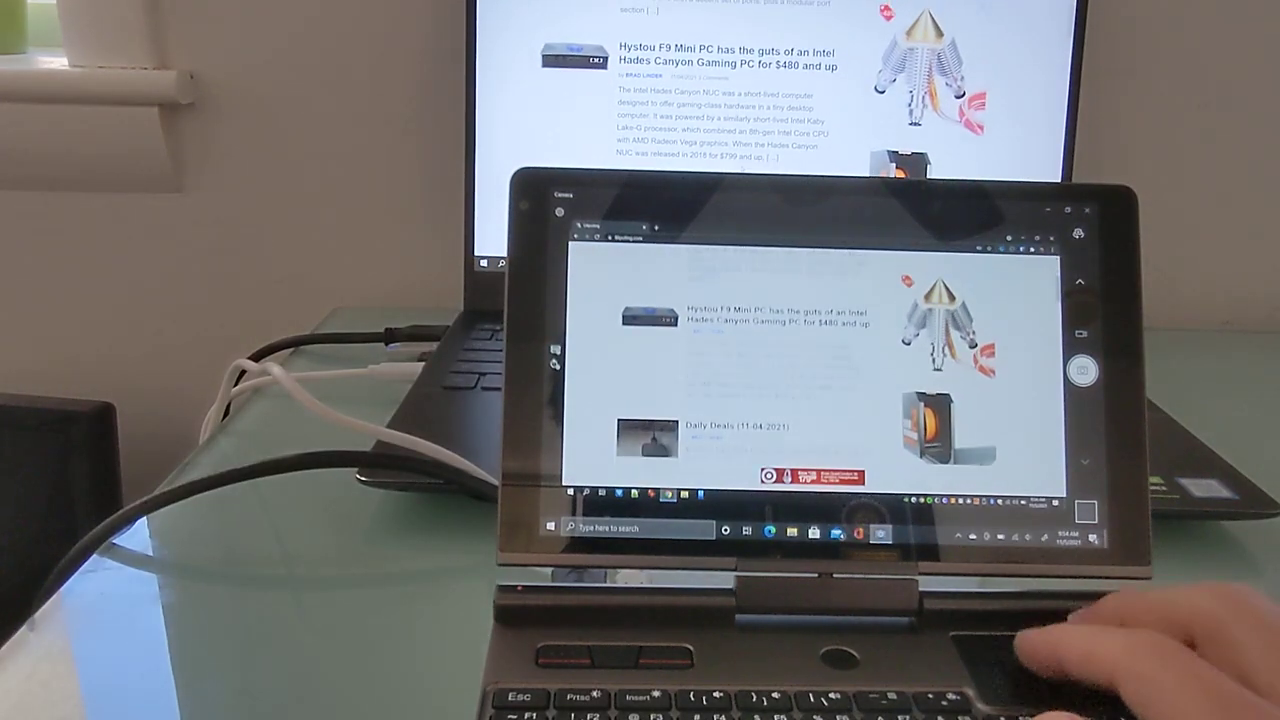
scroll(up, 3)
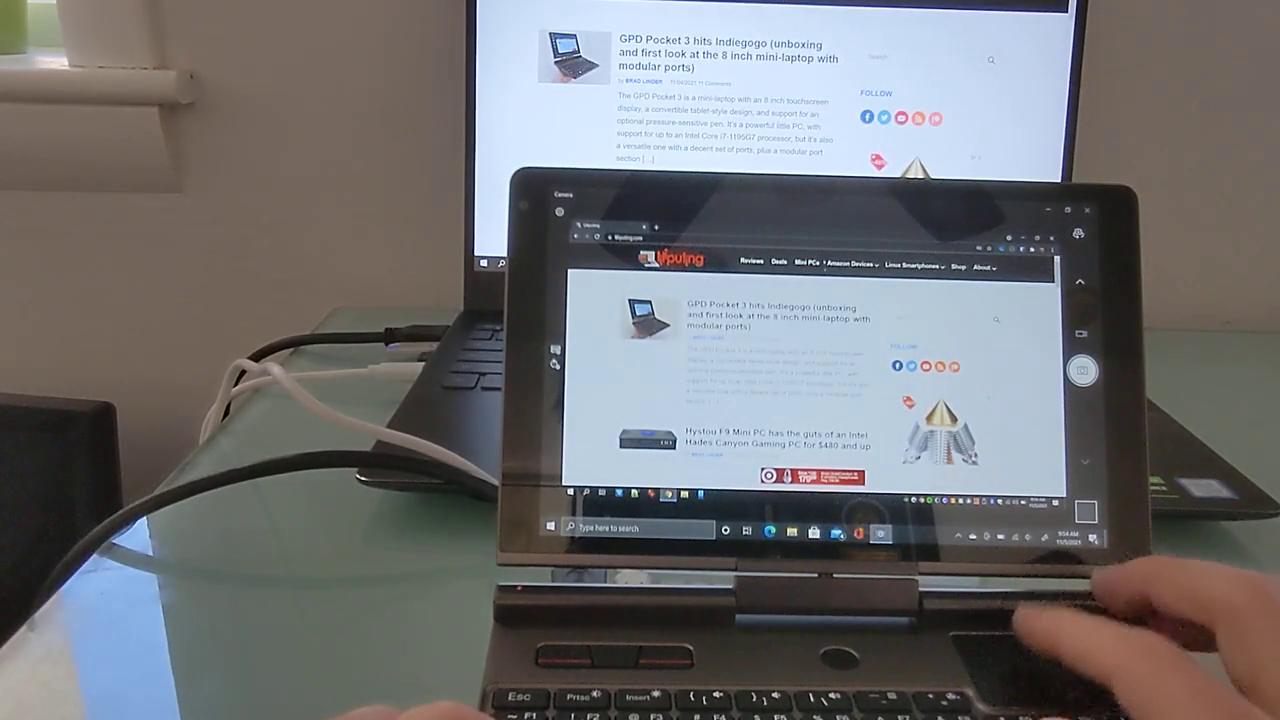